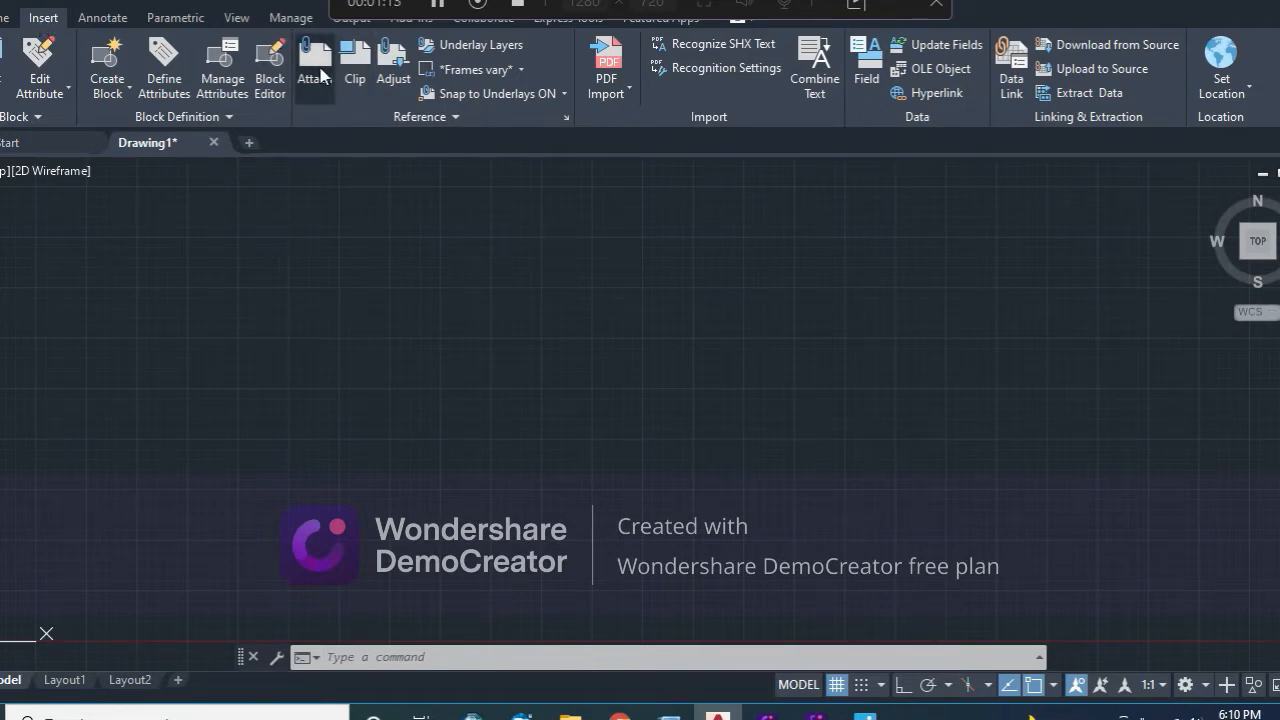
Attach the desktop map image so its 1:17,123 scale bar appears in the drawing
{"action": "left_click", "coordinate": [314, 60]}
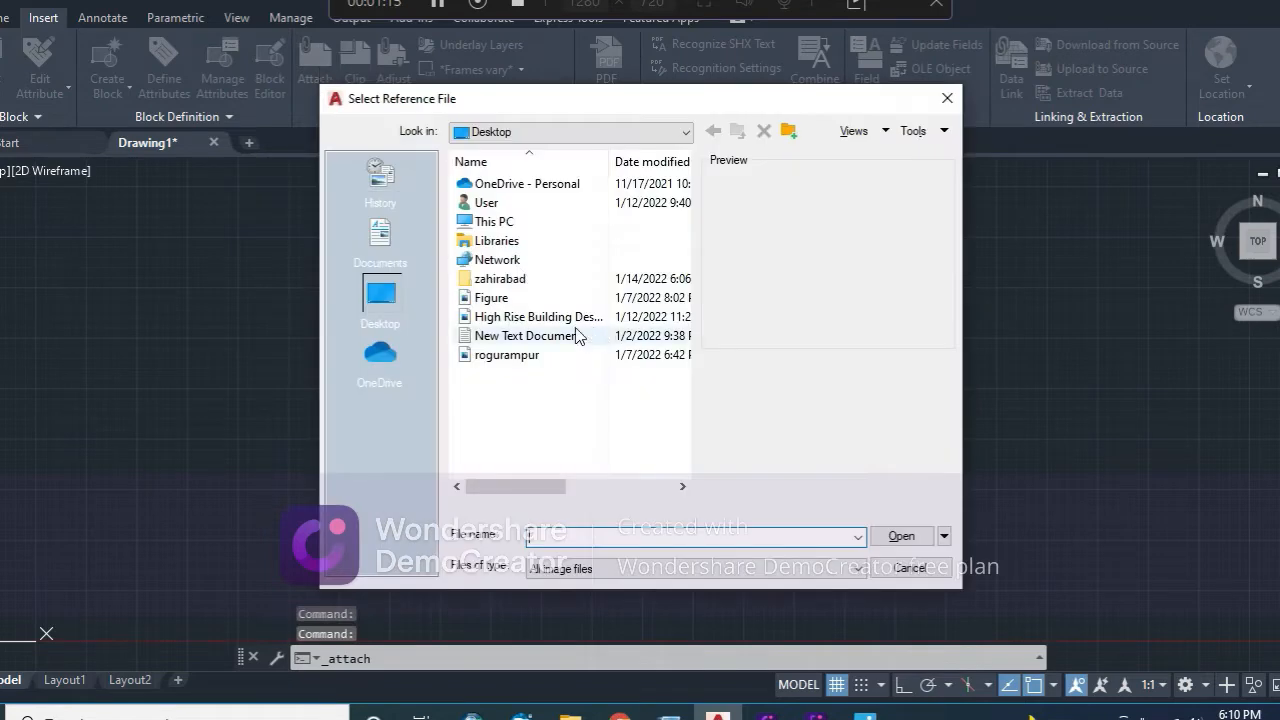
{"action": "left_click", "coordinate": [508, 354]}
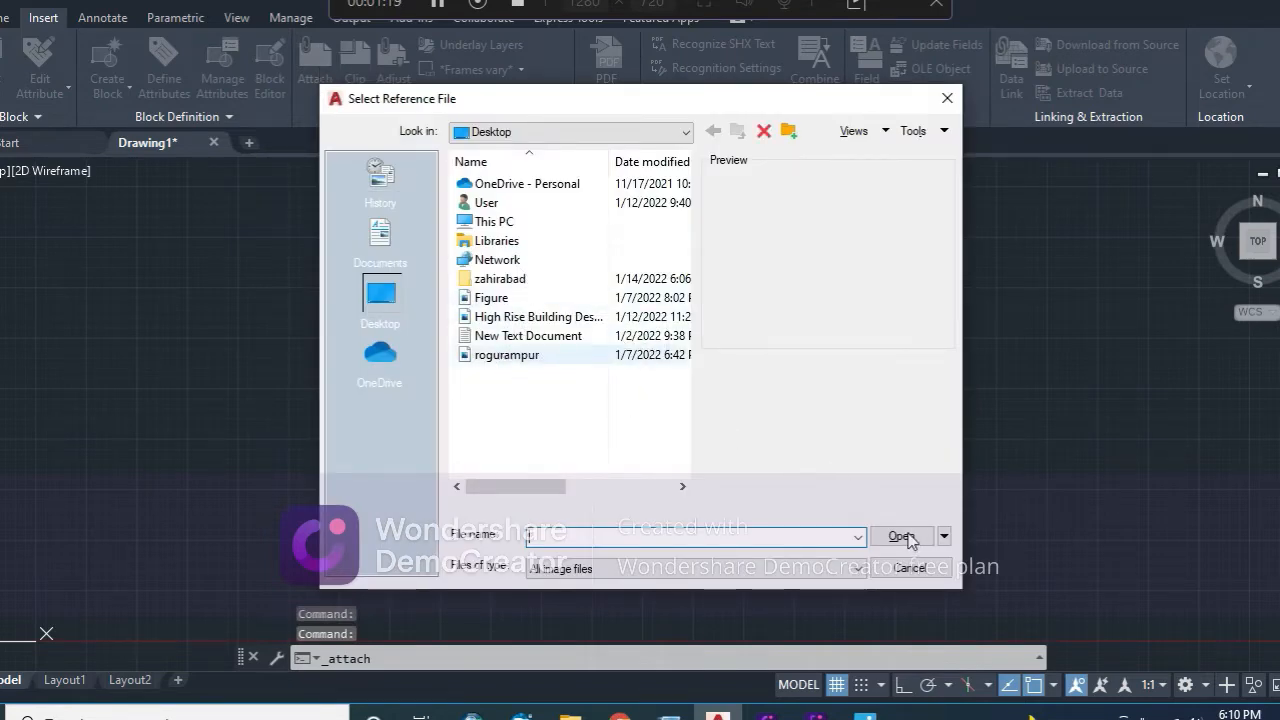
{"action": "left_click", "coordinate": [910, 568]}
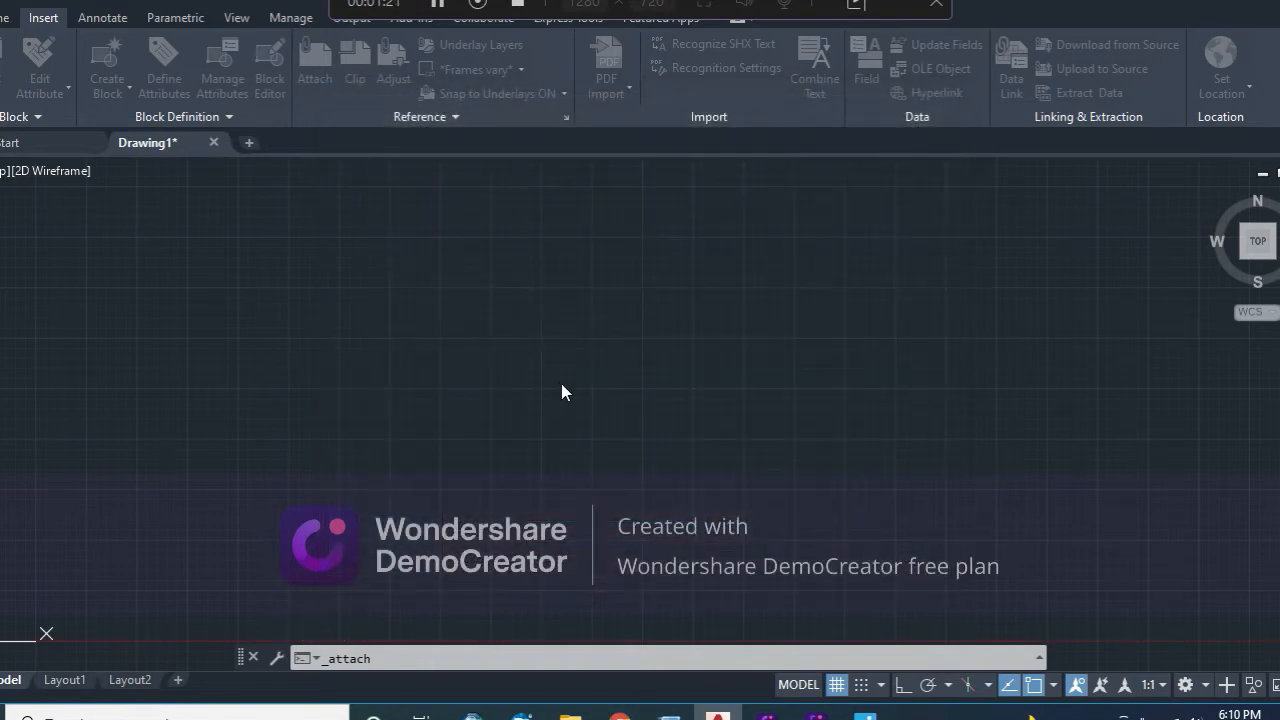
{"action": "mouse_move", "coordinate": [576, 392]}
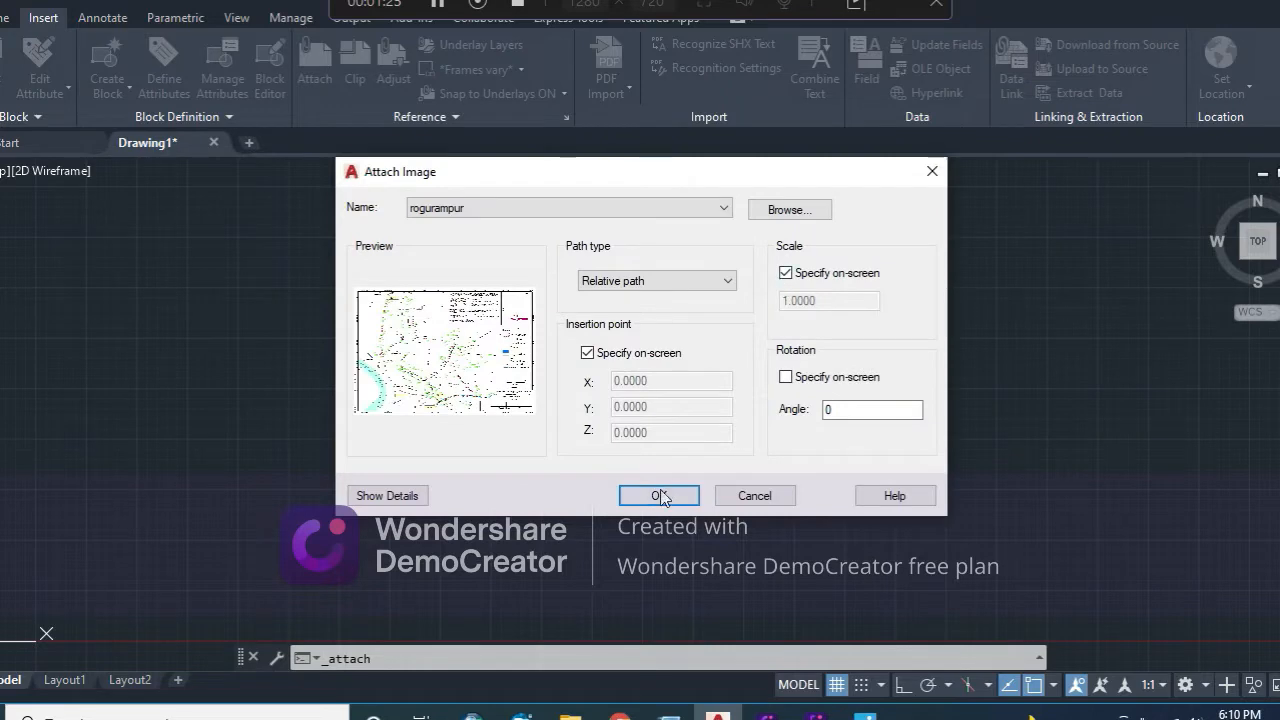
{"action": "left_click", "coordinate": [660, 496]}
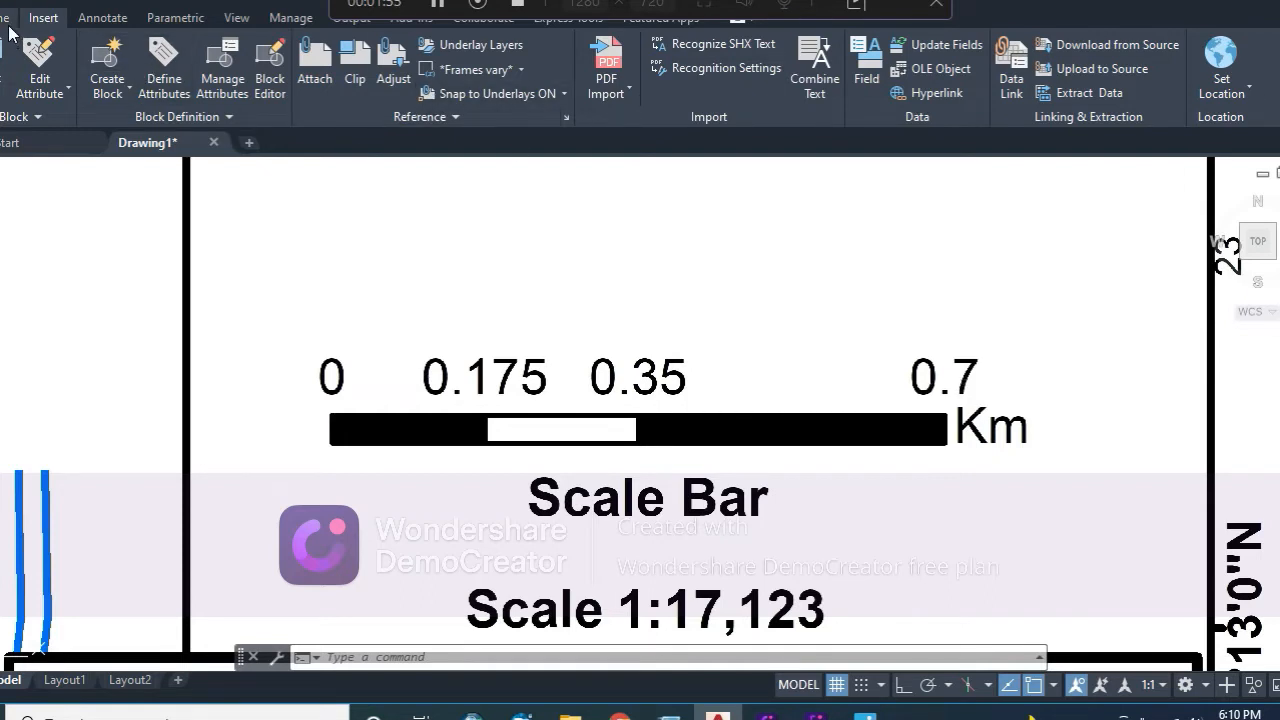
Start a DIMLINEAR measurement from the scale bar's 0 mark toward its 0.7 Km mark
{"action": "type", "text": "d"}
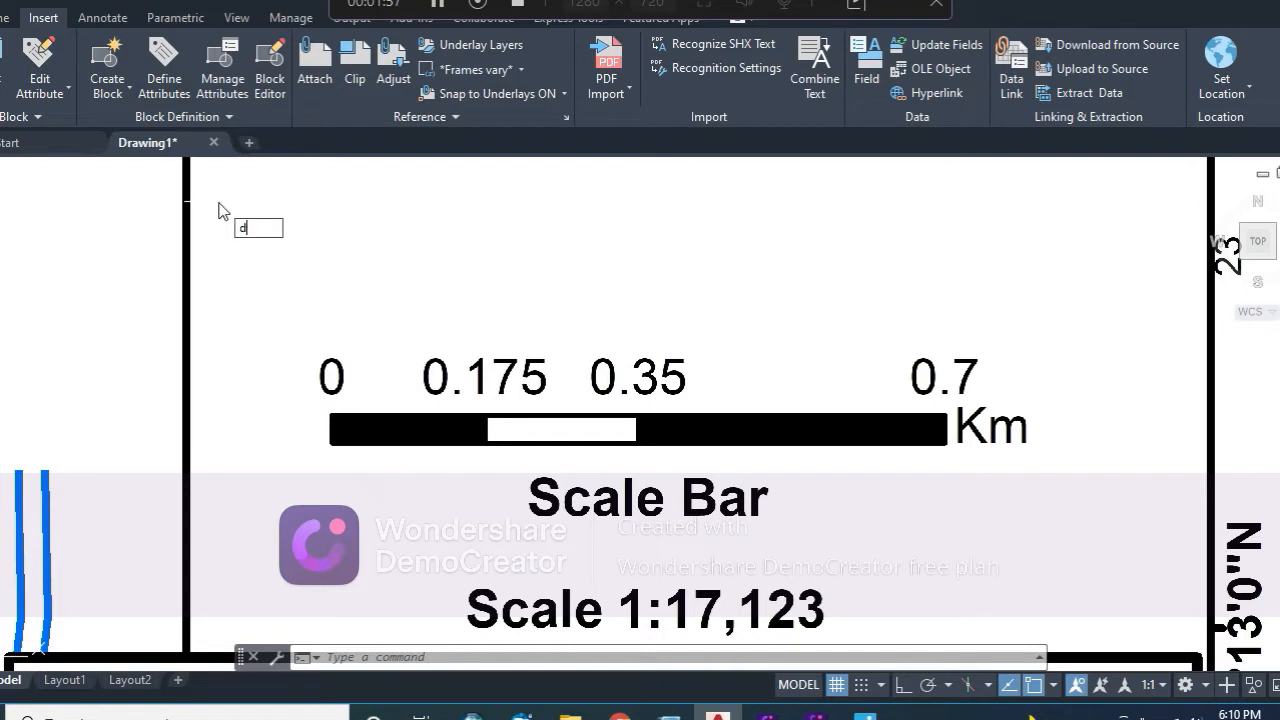
{"action": "type", "text": "IM"}
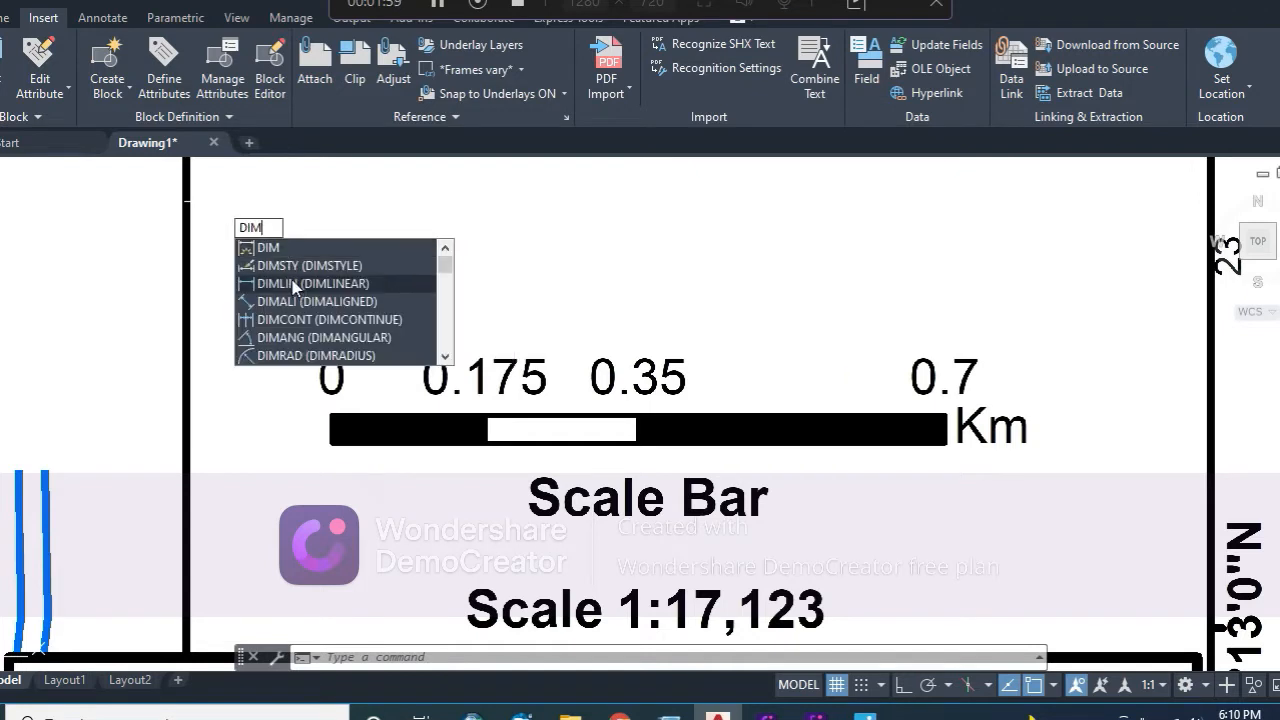
{"action": "mouse_move", "coordinate": [296, 288]}
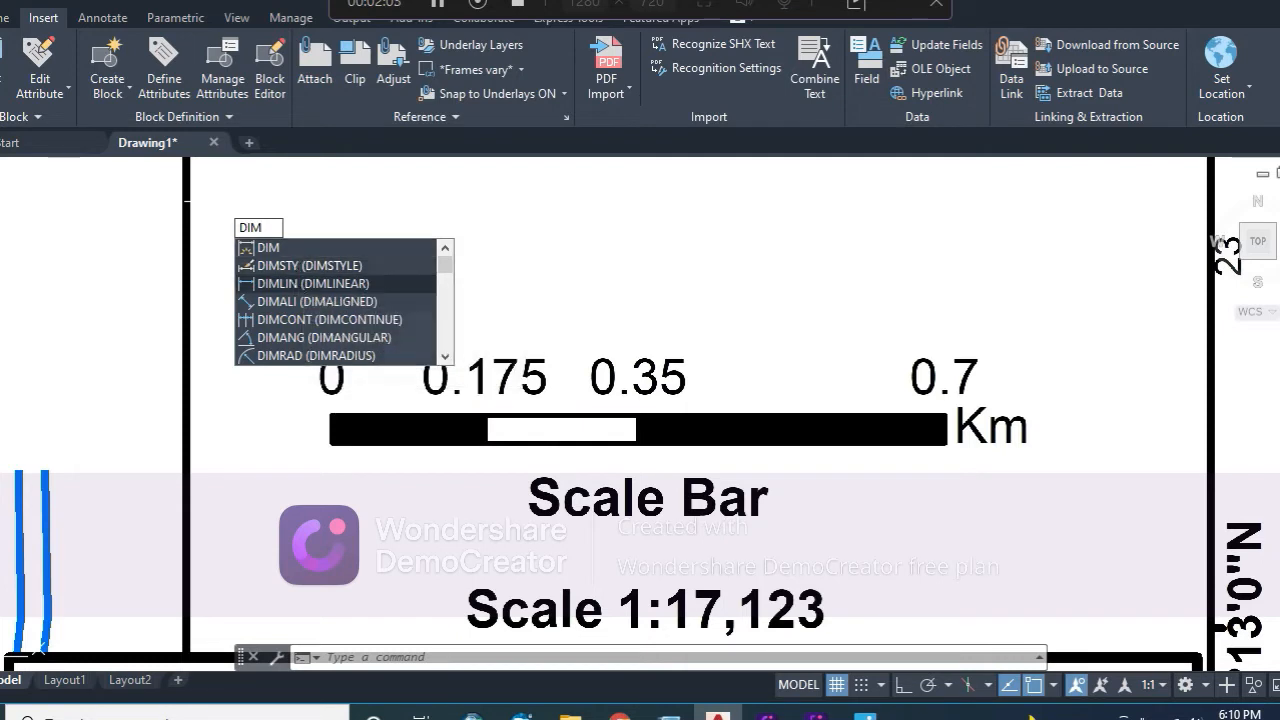
{"action": "left_click", "coordinate": [310, 284]}
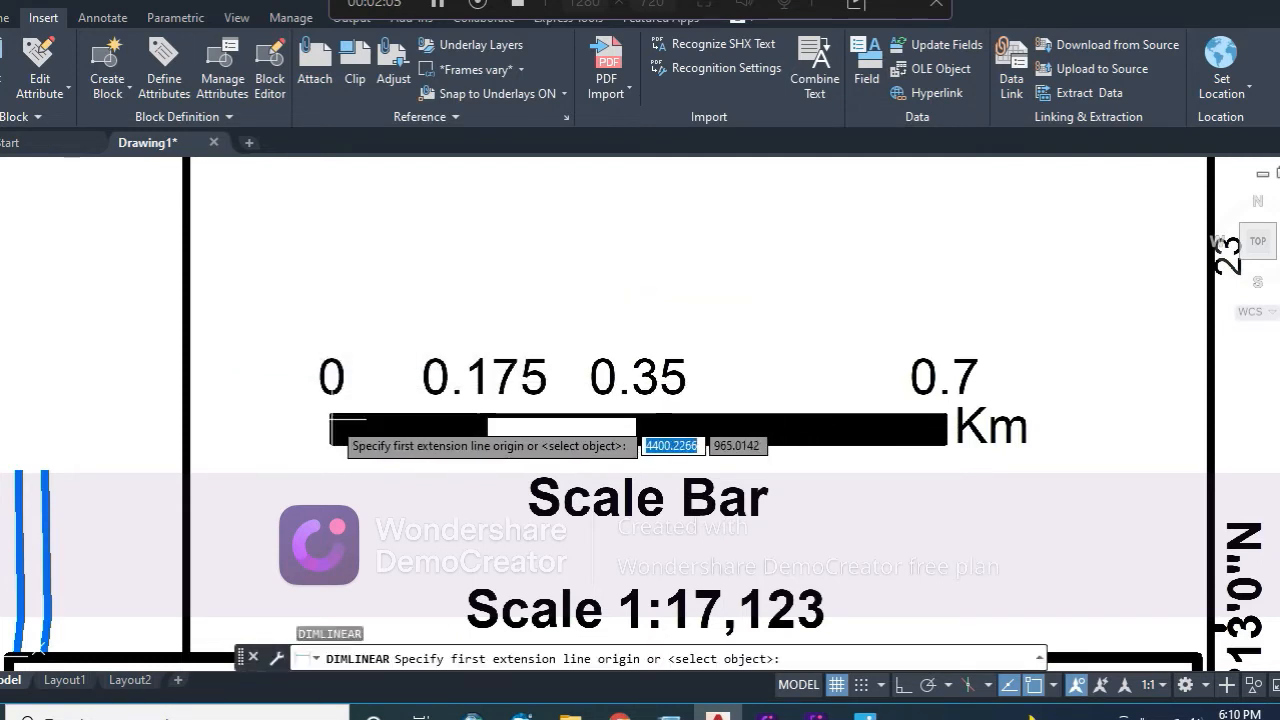
{"action": "left_click", "coordinate": [332, 420]}
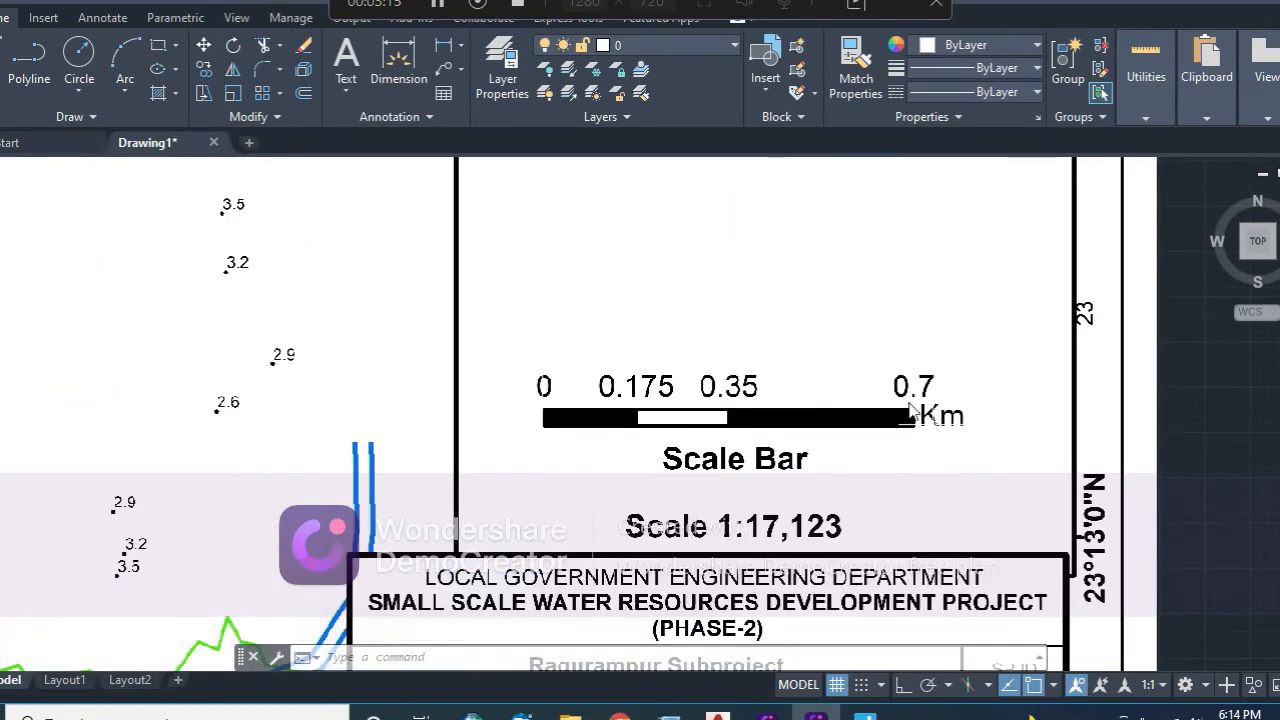
{"action": "mouse_move", "coordinate": [628, 400]}
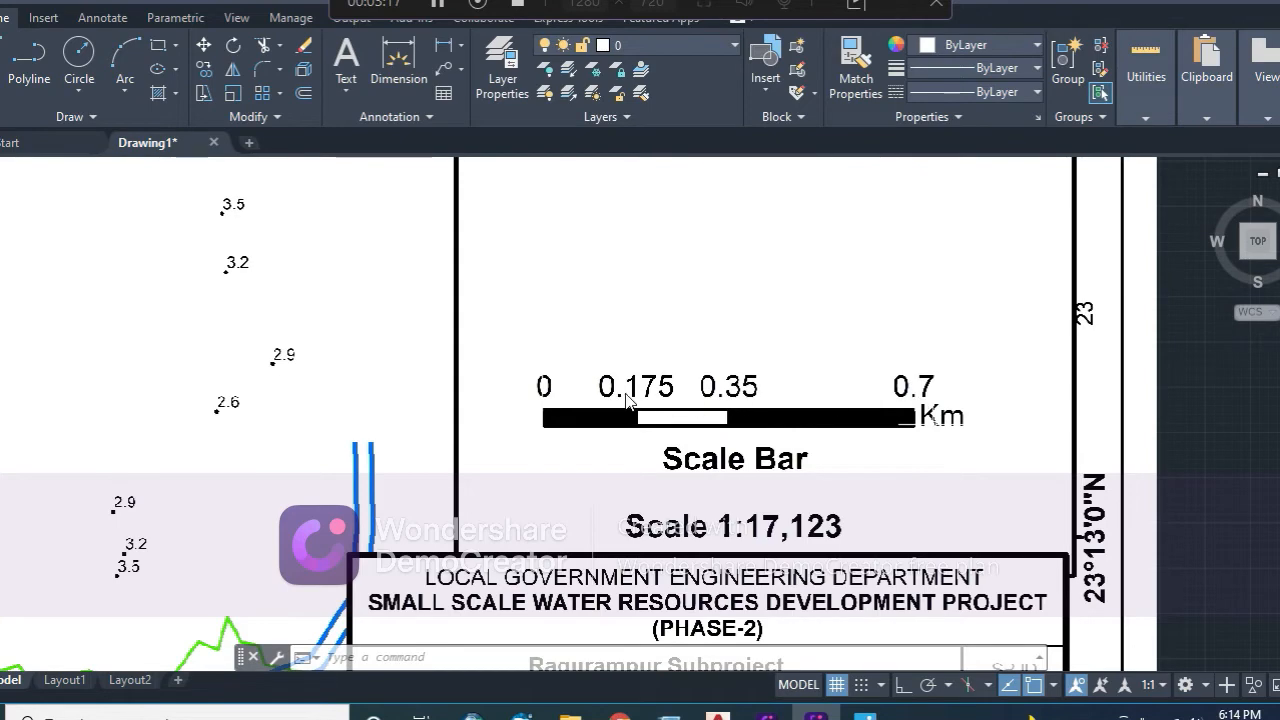
{"action": "mouse_move", "coordinate": [330, 136]}
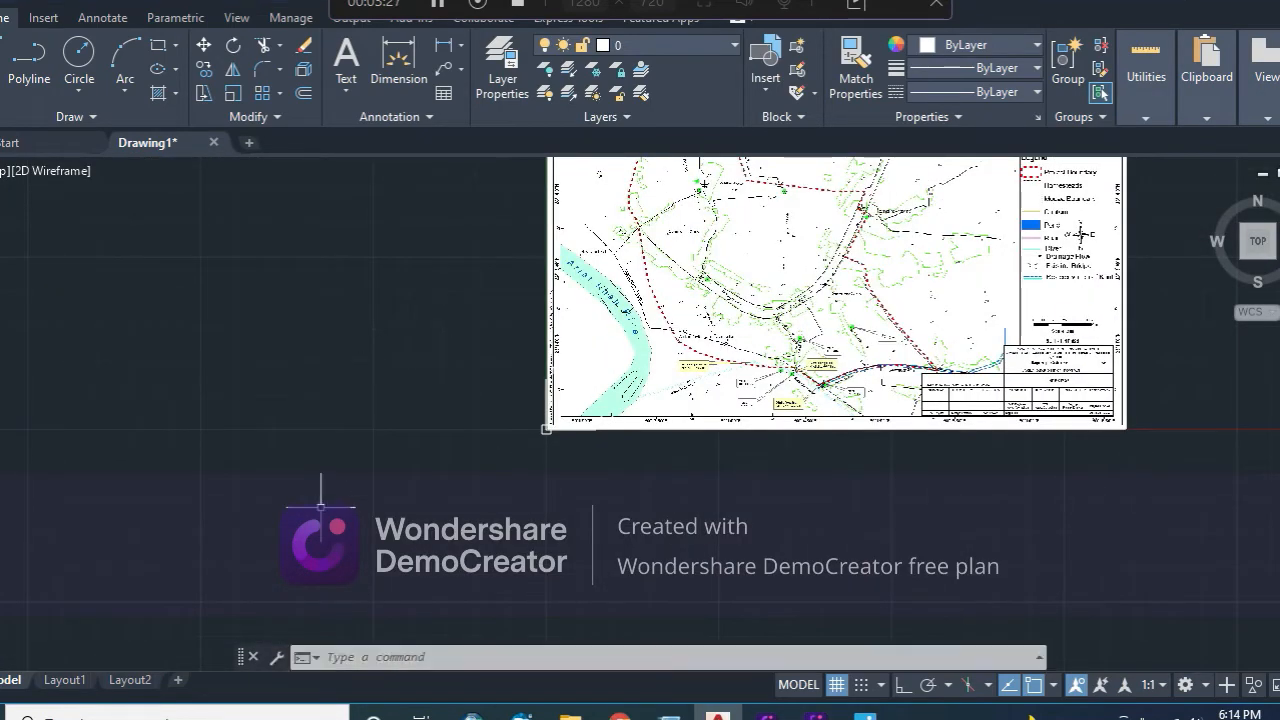
Scale the map image by reference so the 0–0.7 Km bar measures 700000 units
{"action": "type", "text": "SCALE Select objects:"}
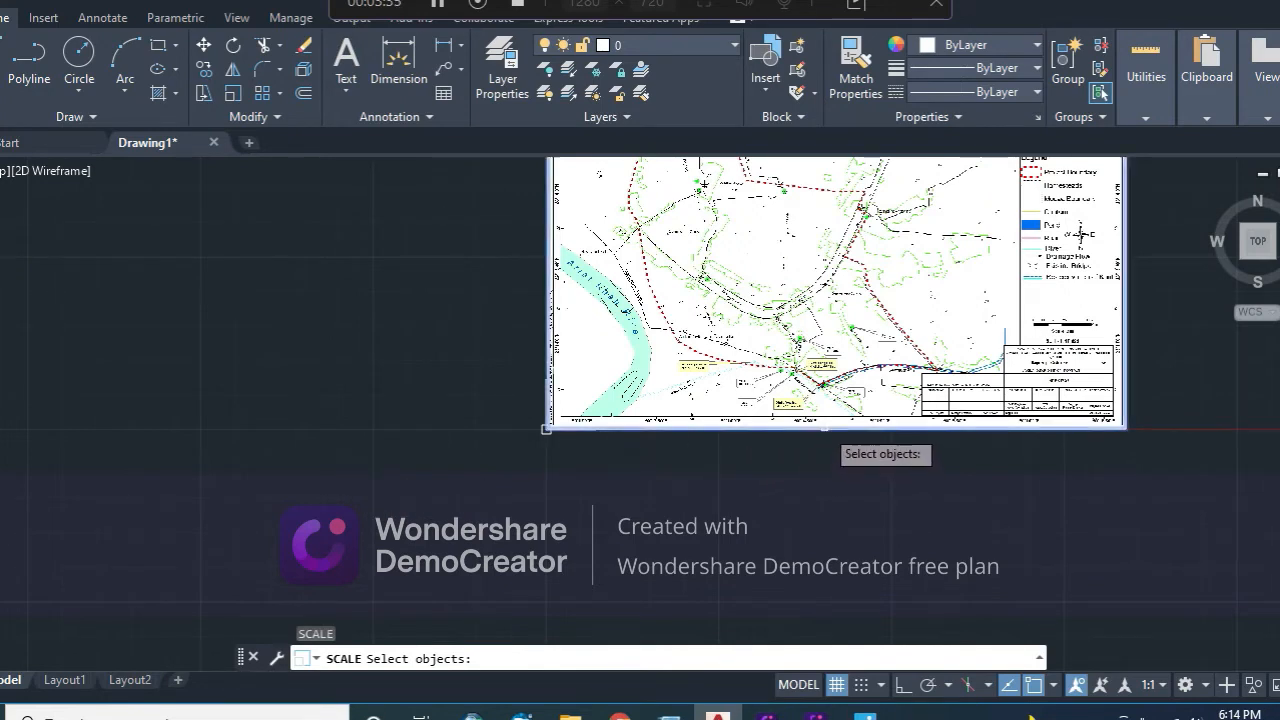
{"action": "left_click", "coordinate": [696, 488]}
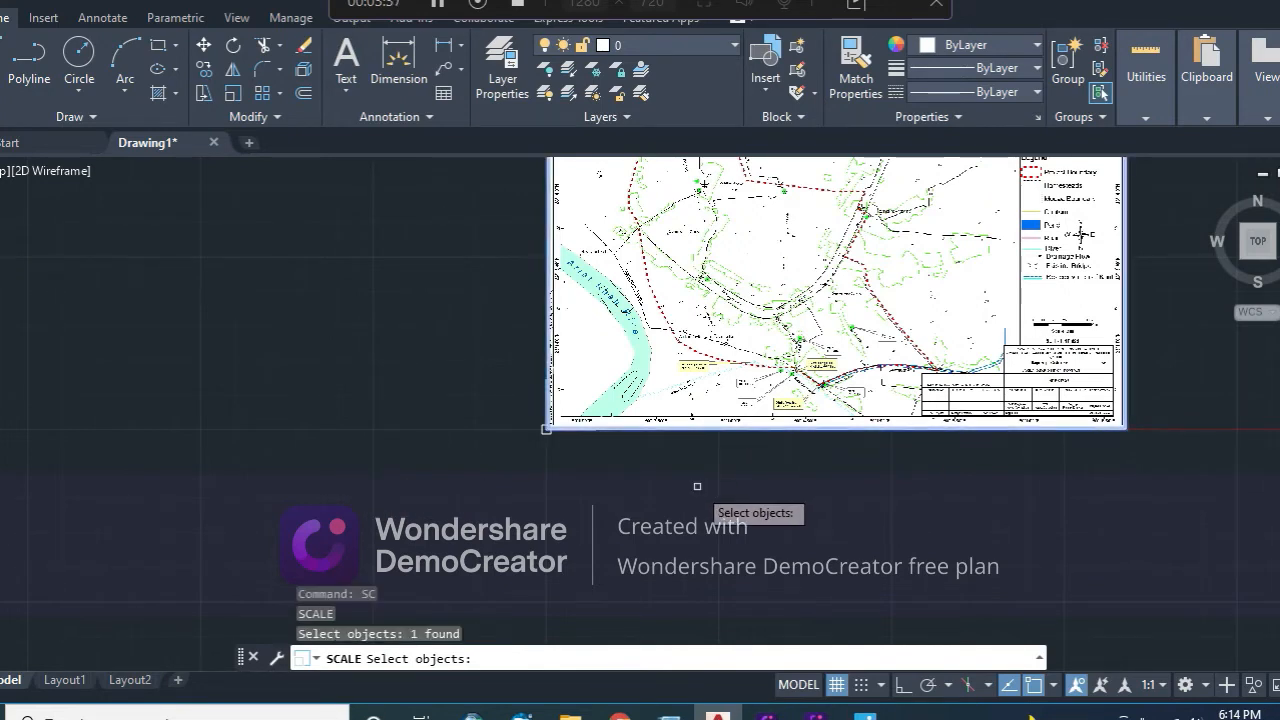
{"action": "key", "text": "enter"}
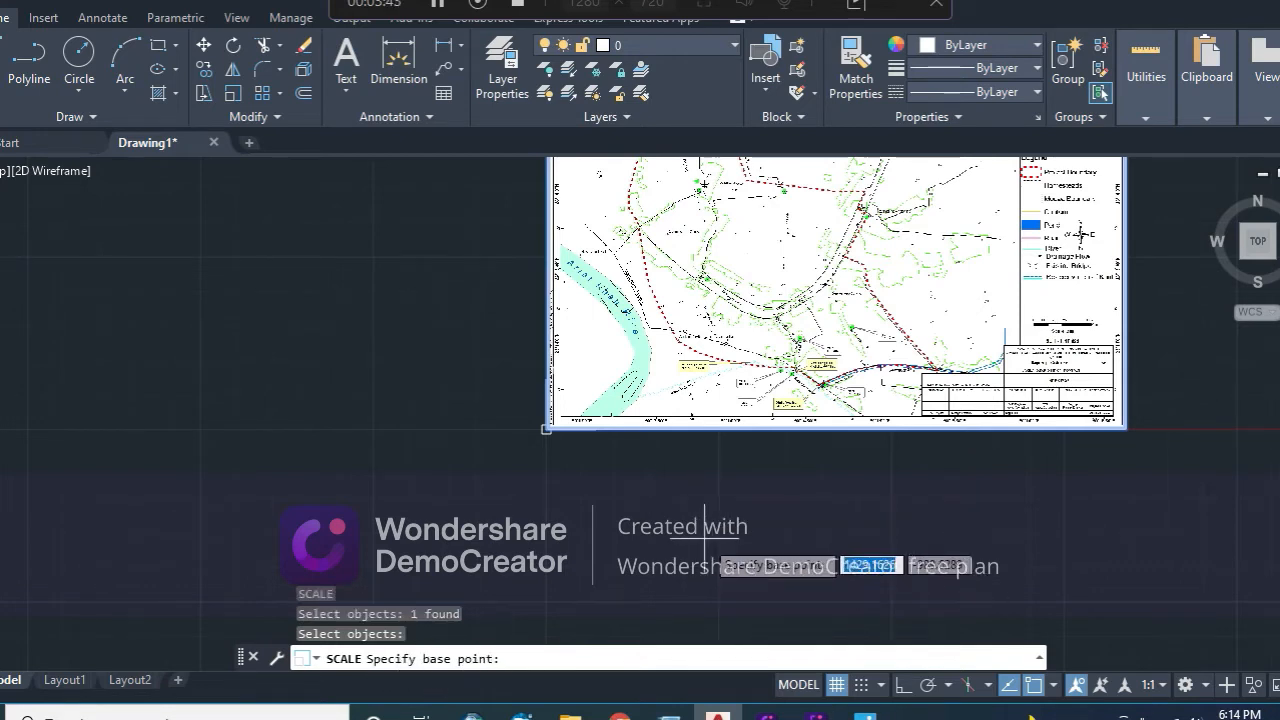
{"action": "mouse_move", "coordinate": [544, 430]}
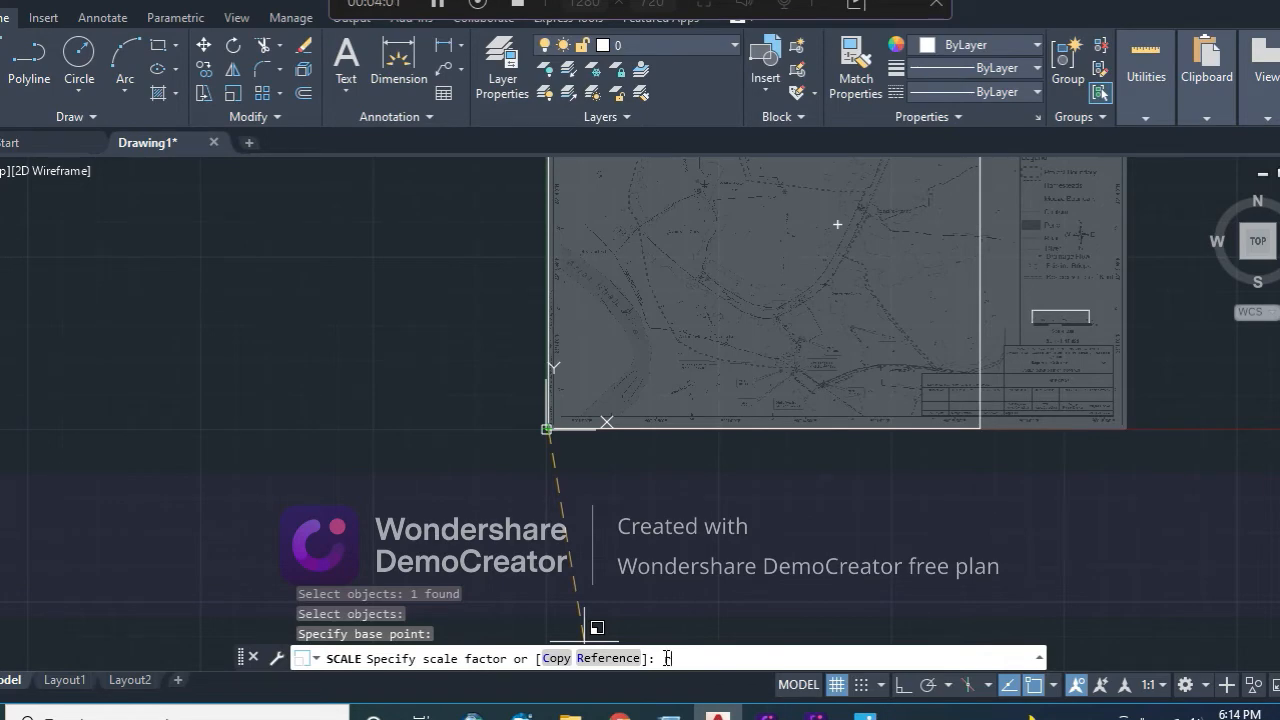
{"action": "type", "text": "r"}
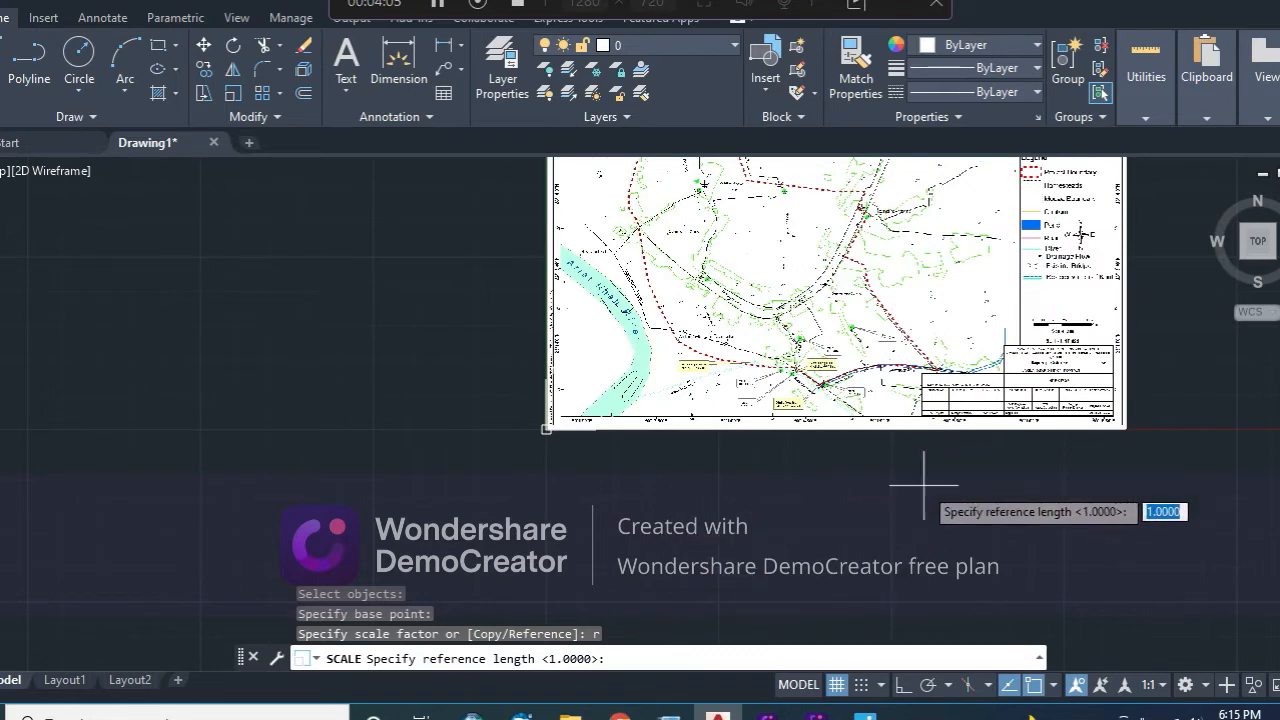
{"action": "mouse_move", "coordinate": [616, 612]}
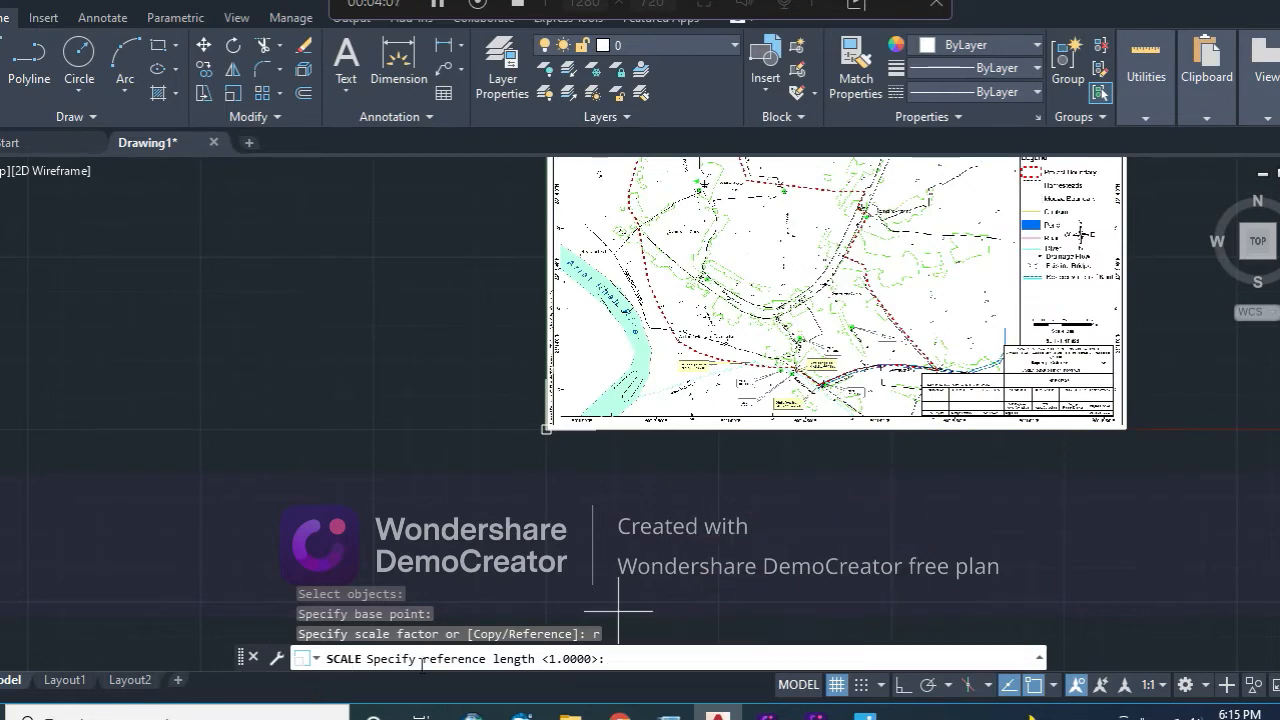
{"action": "mouse_move", "coordinate": [1160, 378]}
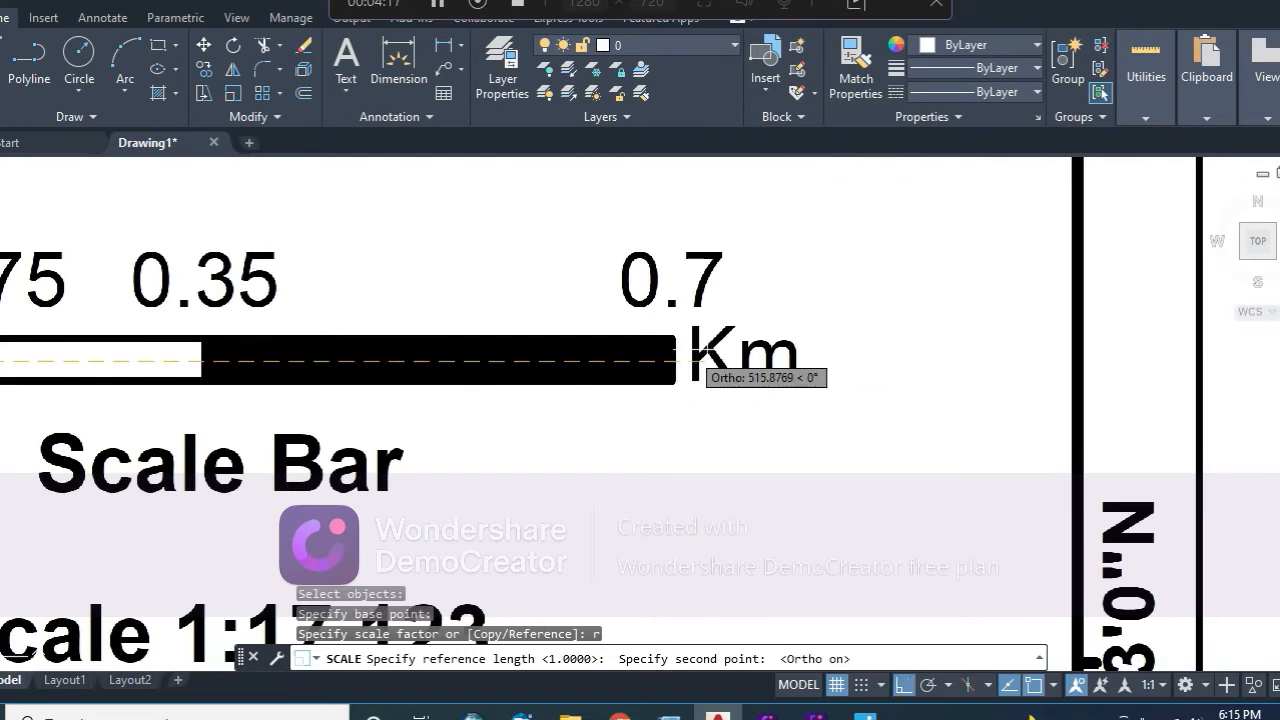
{"action": "mouse_move", "coordinate": [680, 360]}
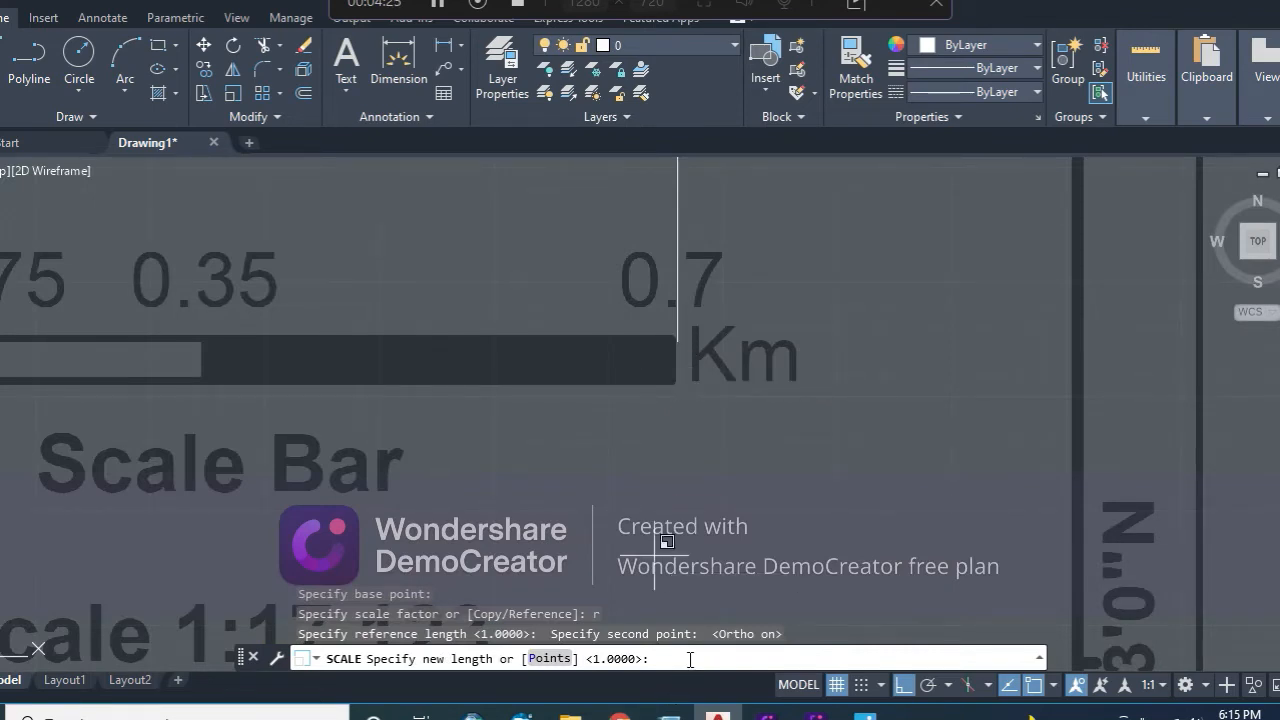
{"action": "type", "text": "700"}
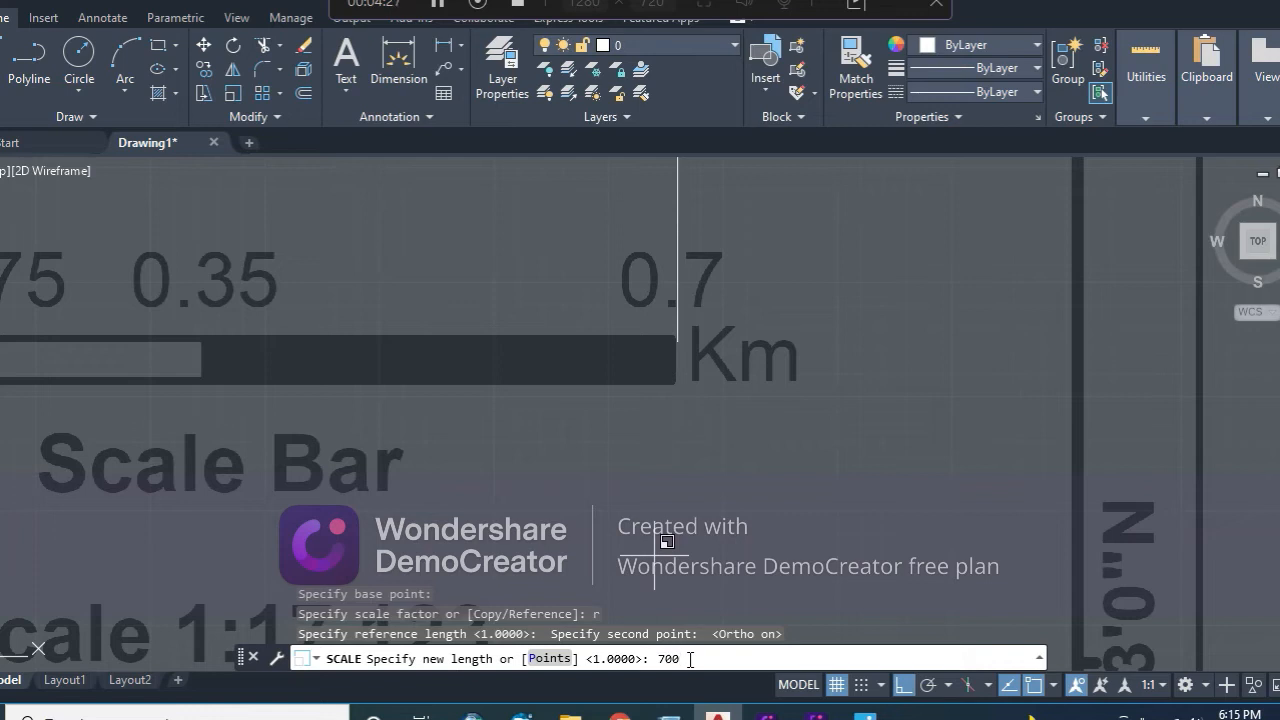
{"action": "type", "text": "000"}
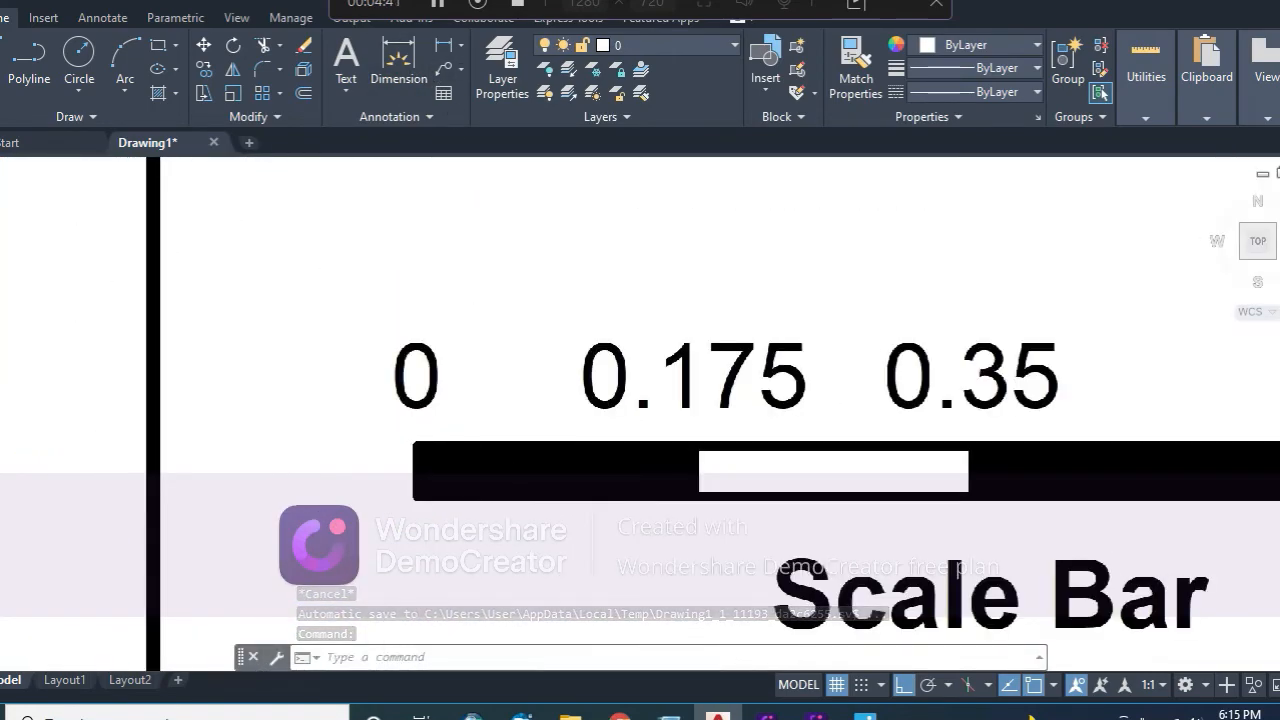
Measure the DISTANCE from the scale bar's 0 to 0.7 mark, reading roughly 699946 units
{"action": "type", "text": "dis"}
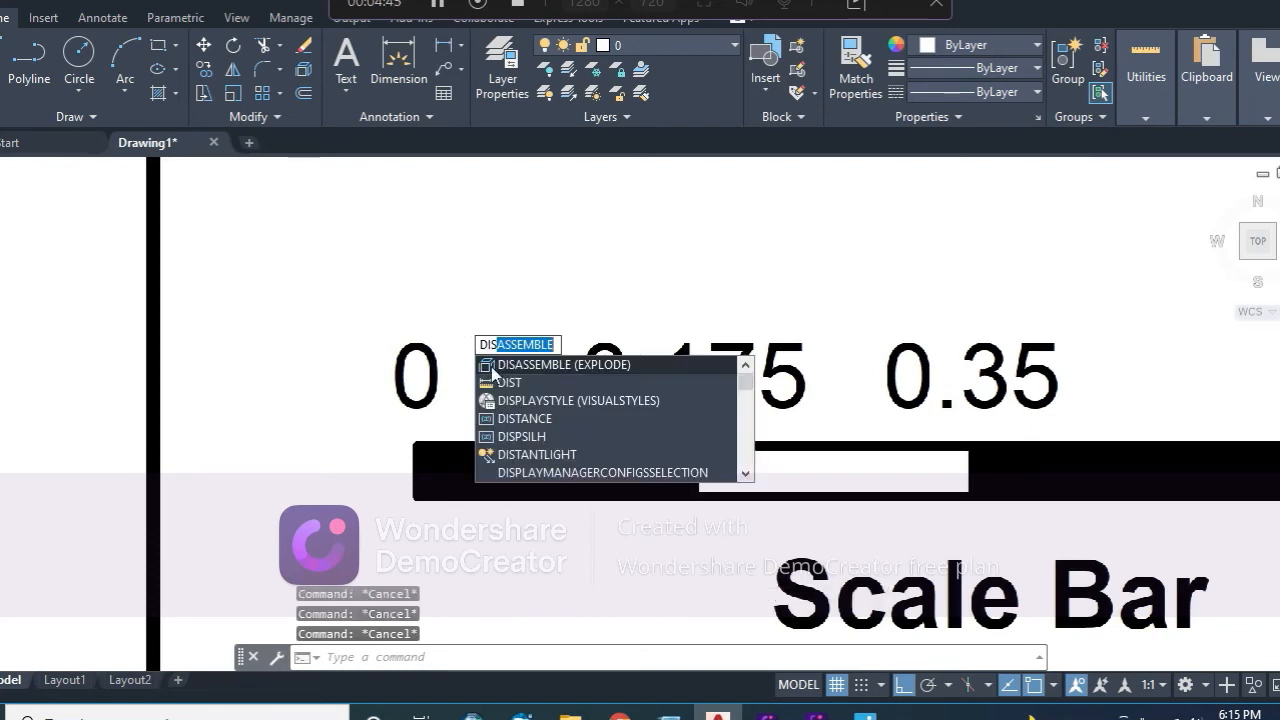
{"action": "left_click", "coordinate": [510, 382]}
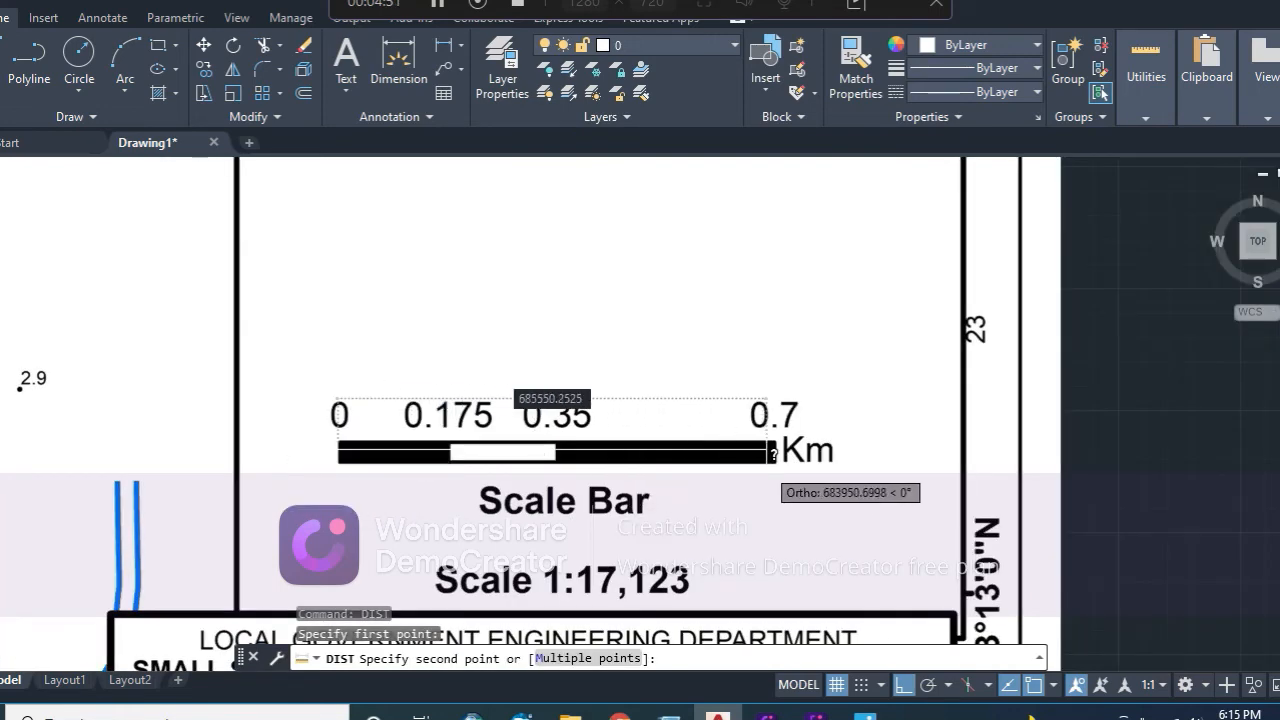
{"action": "mouse_move", "coordinate": [780, 456]}
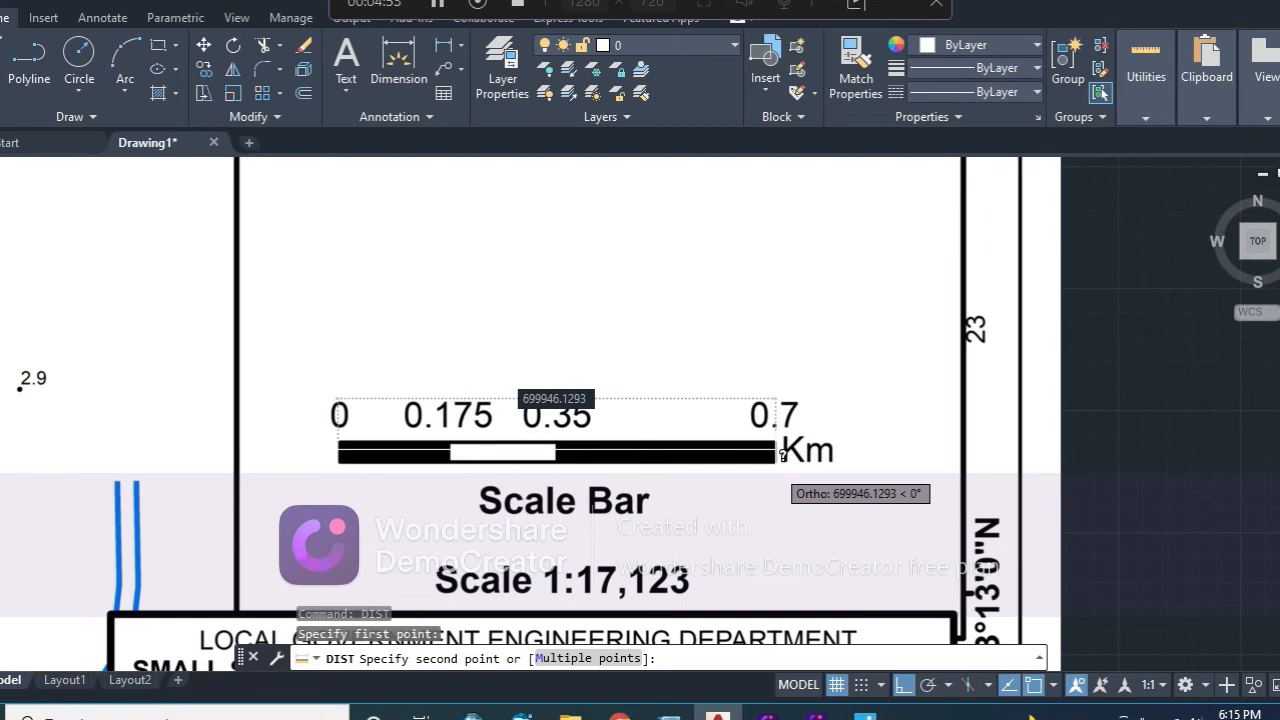
{"action": "left_click", "coordinate": [782, 456]}
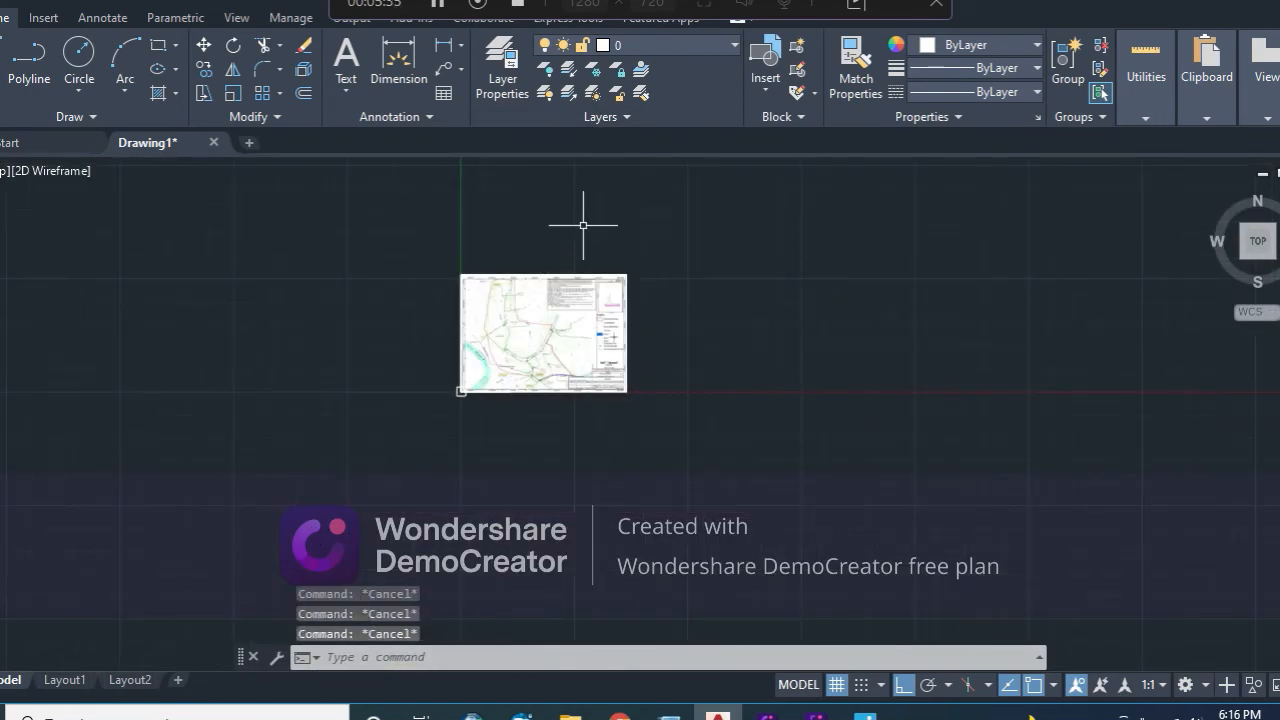
{"action": "mouse_move", "coordinate": [444, 406]}
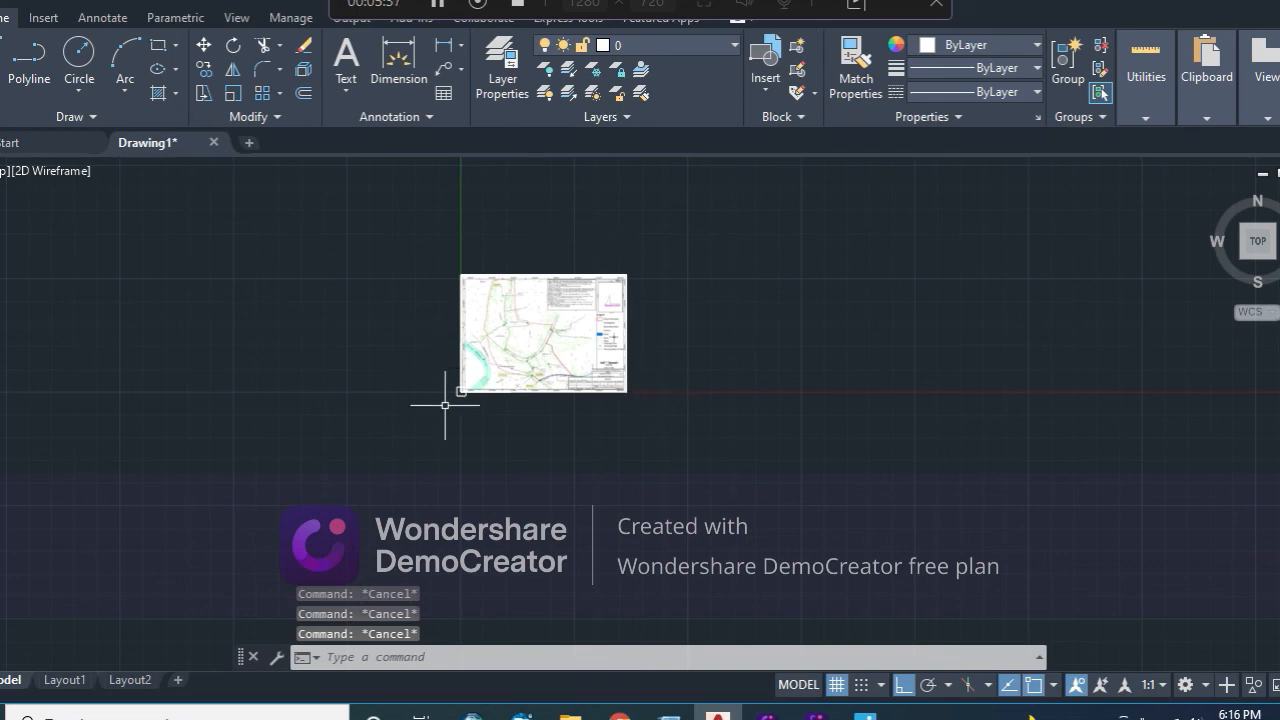
{"action": "mouse_move", "coordinate": [452, 416]}
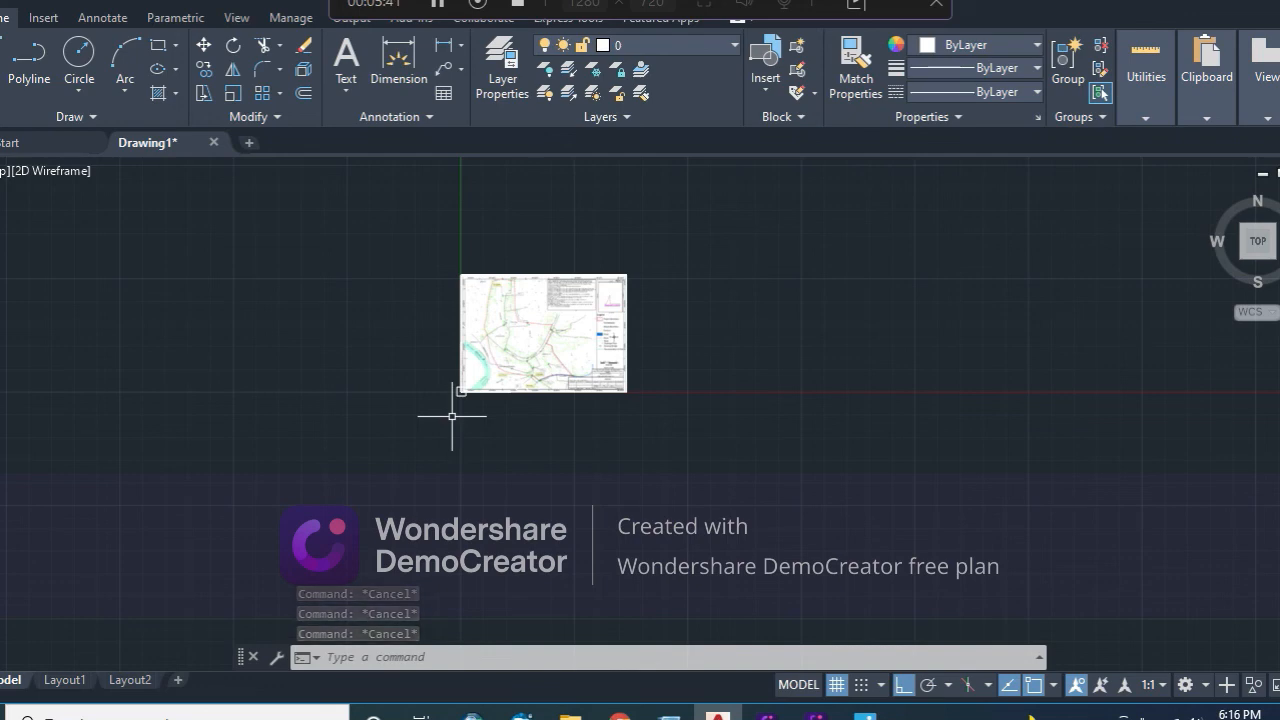
{"action": "mouse_move", "coordinate": [944, 230]}
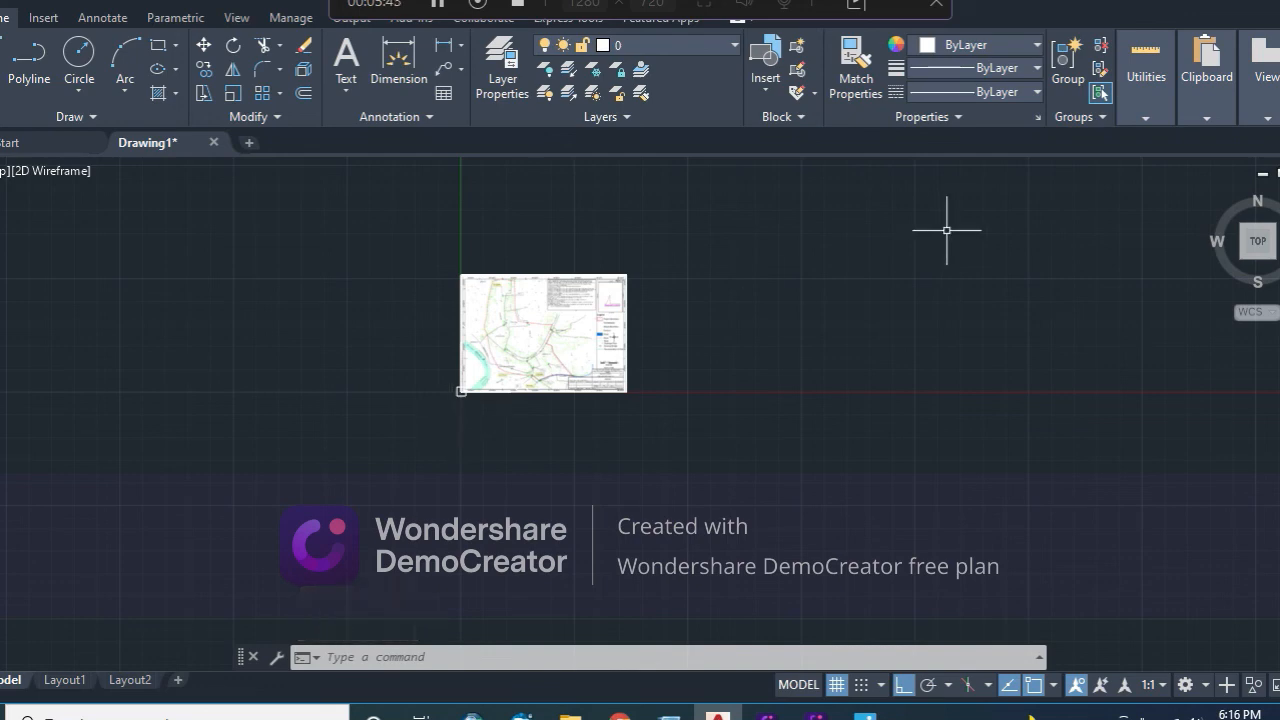
{"action": "mouse_move", "coordinate": [736, 170]}
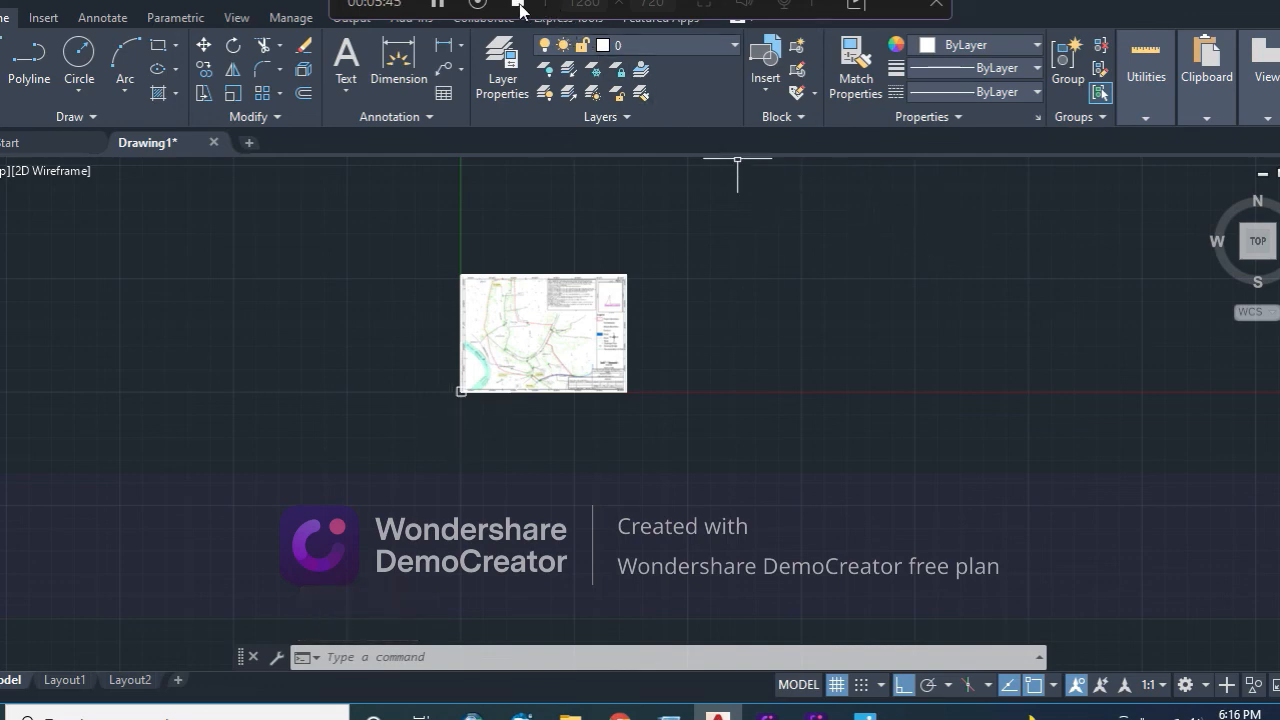